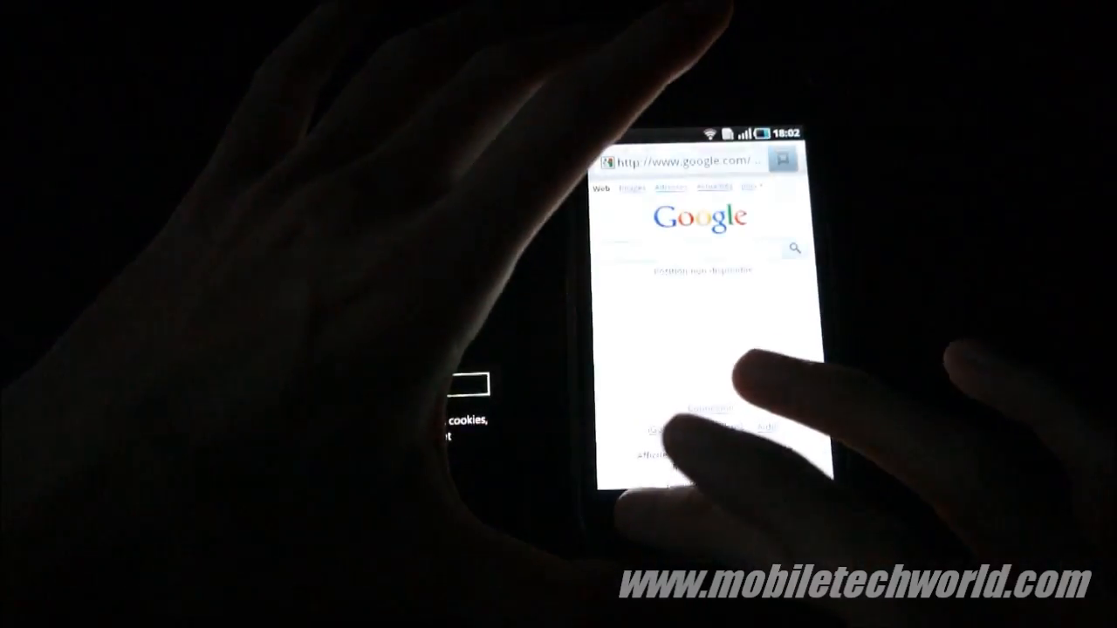
Step: In the Android browser settings, choose when plug-ins are allowed to run
{"action": "left_click", "coordinate": [645, 520]}
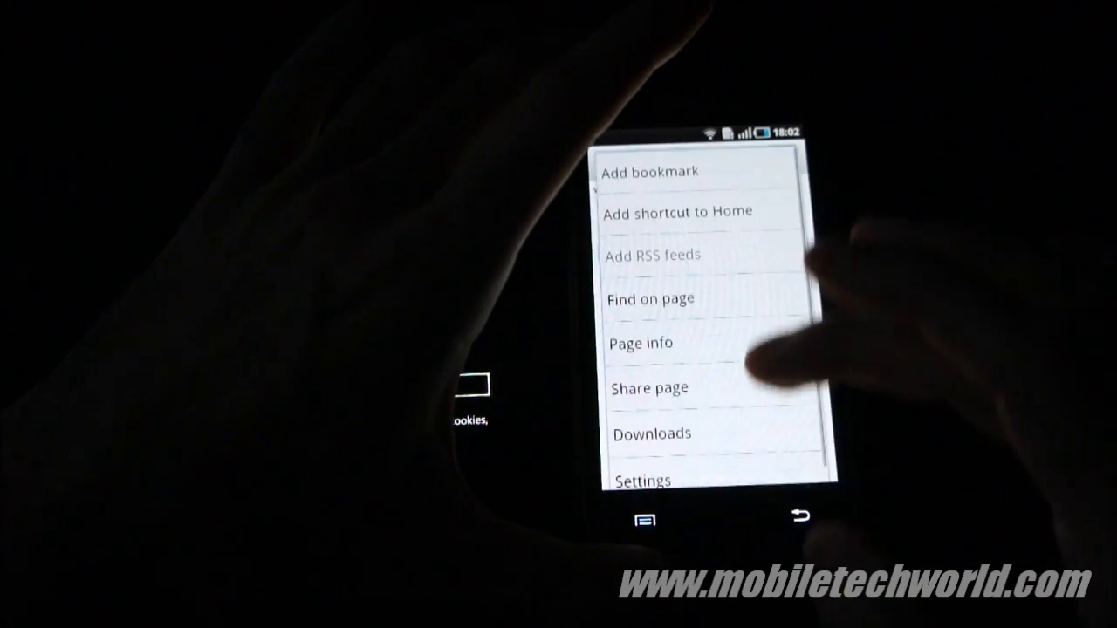
{"action": "left_click", "coordinate": [643, 481]}
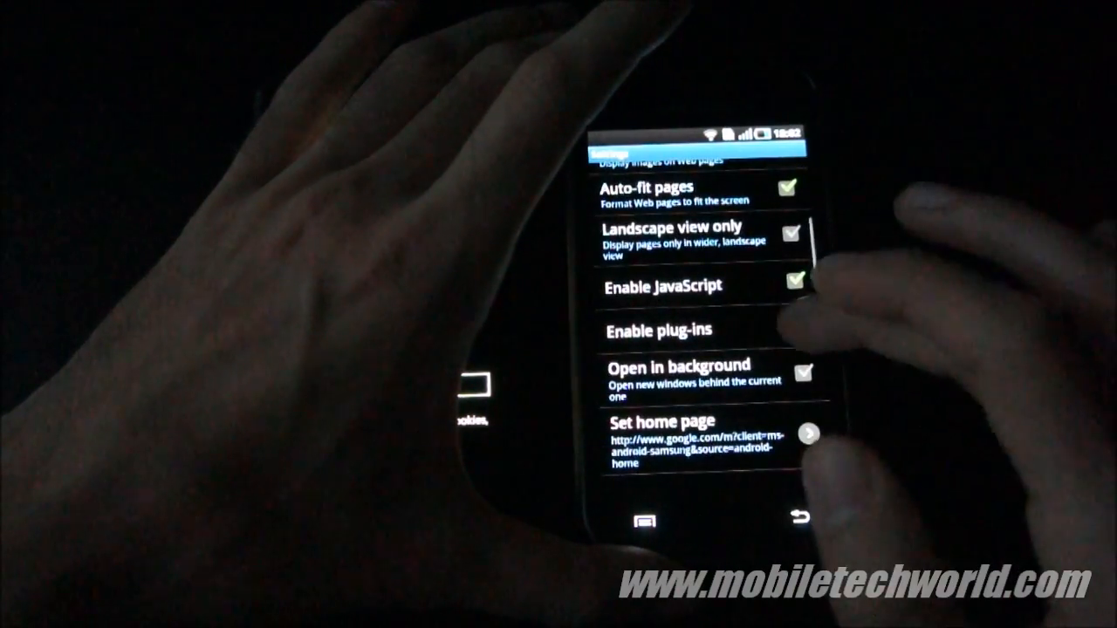
{"action": "left_click", "coordinate": [660, 330]}
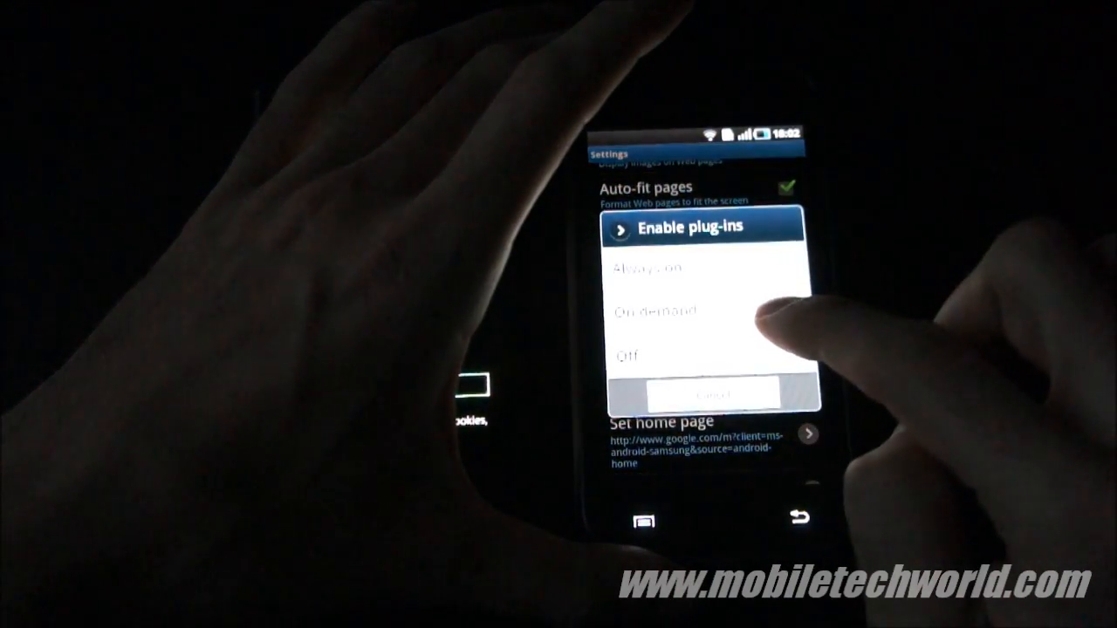
{"action": "left_click", "coordinate": [658, 311]}
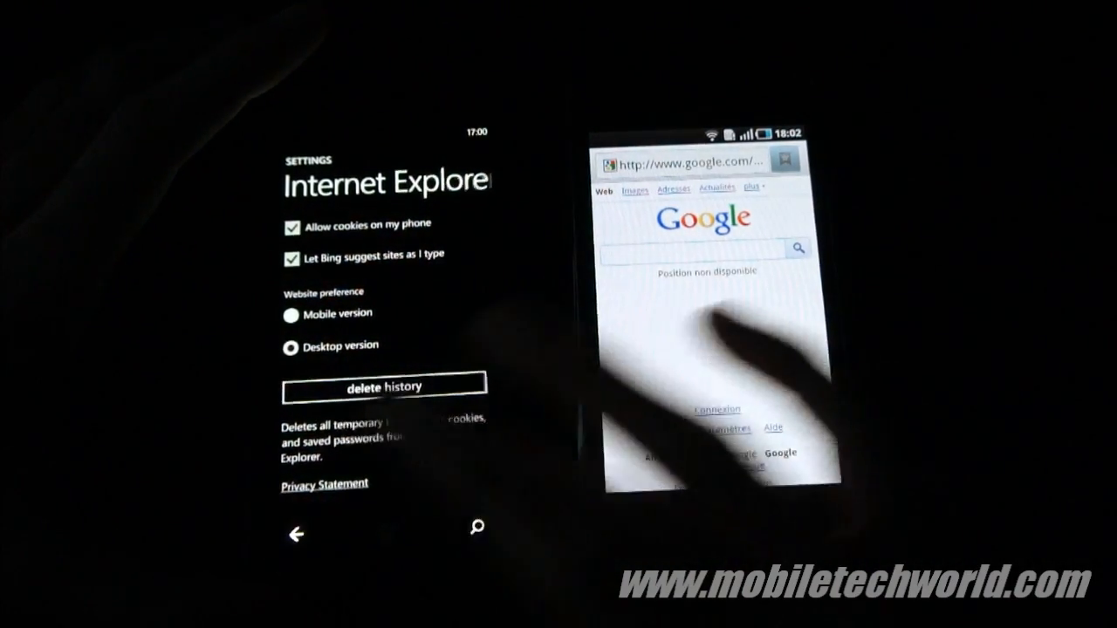
Step: Load a site from the address bar by entering 'mobi' and scroll the page
{"action": "left_click", "coordinate": [475, 527]}
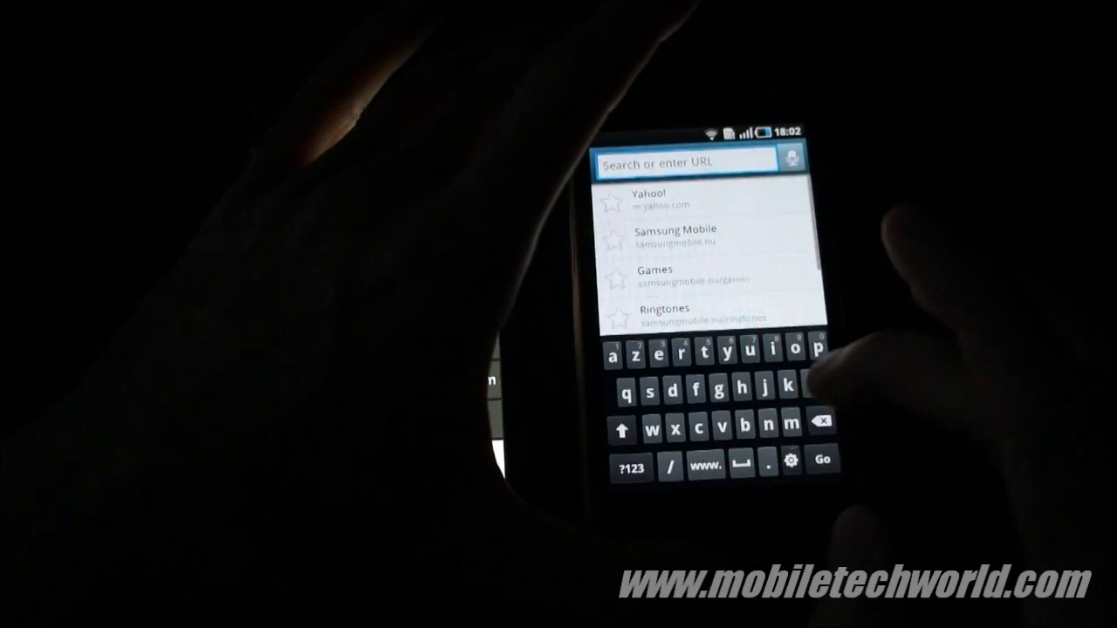
{"action": "type", "text": "mobi"}
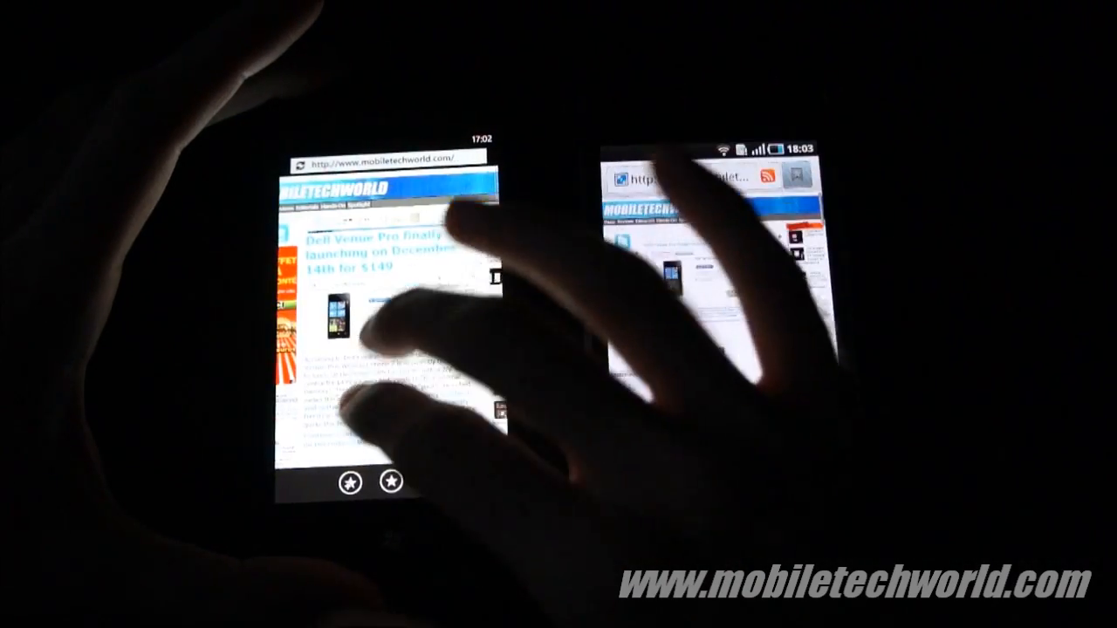
{"action": "scroll", "scroll_direction": "down", "scroll_amount": 3}
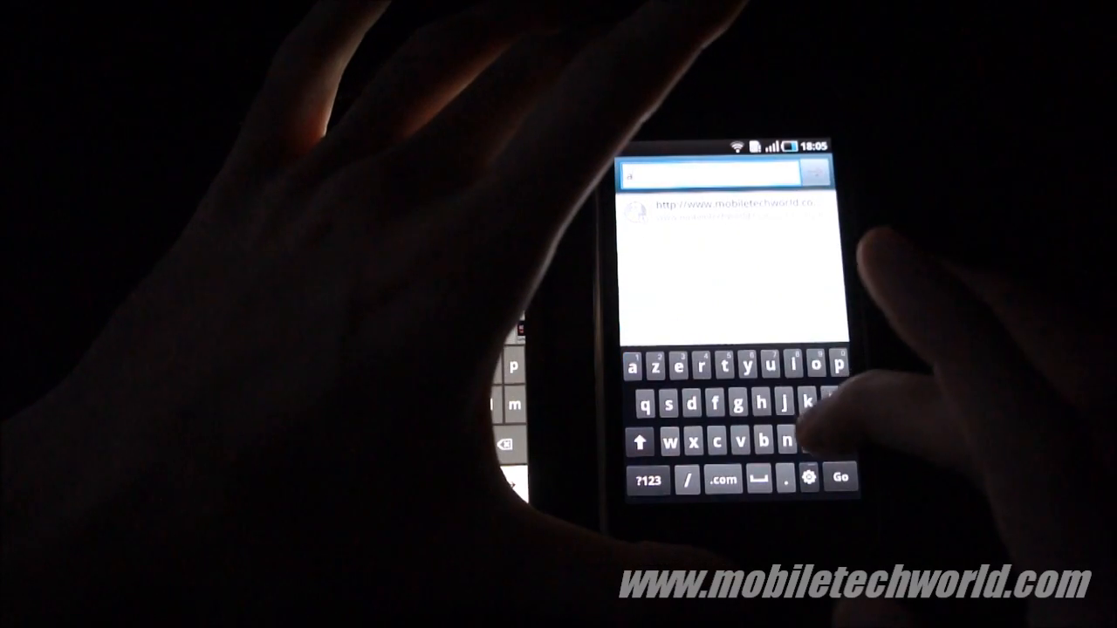
Step: Enter 'maz', go to the matching suggested site and scroll through it while comparing
{"action": "type", "text": "maz"}
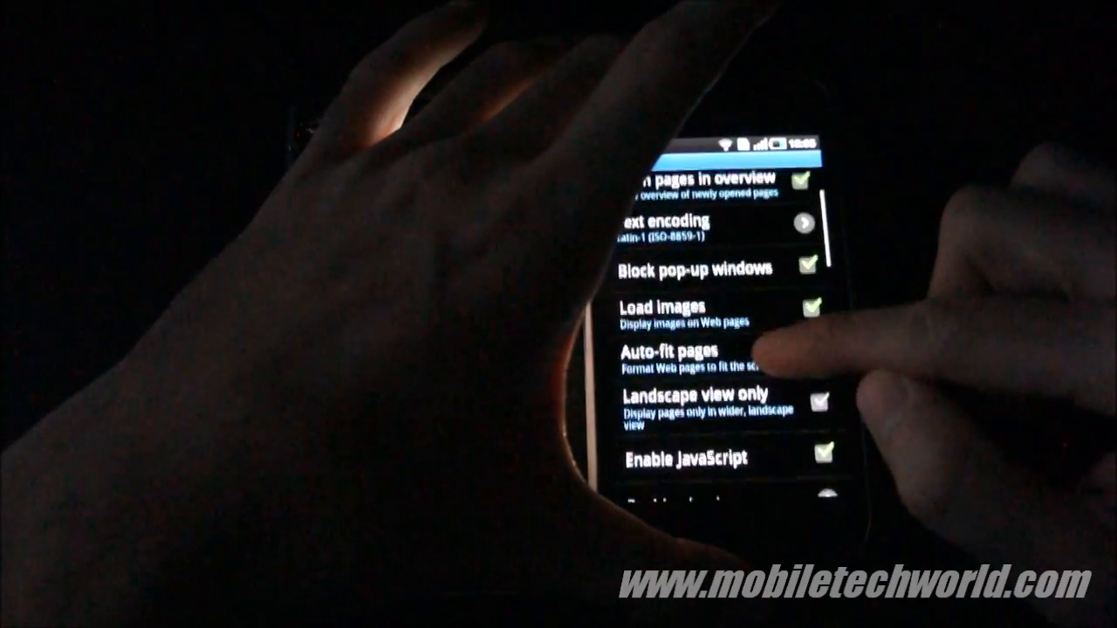
{"action": "scroll", "scroll_direction": "down", "scroll_amount": 3}
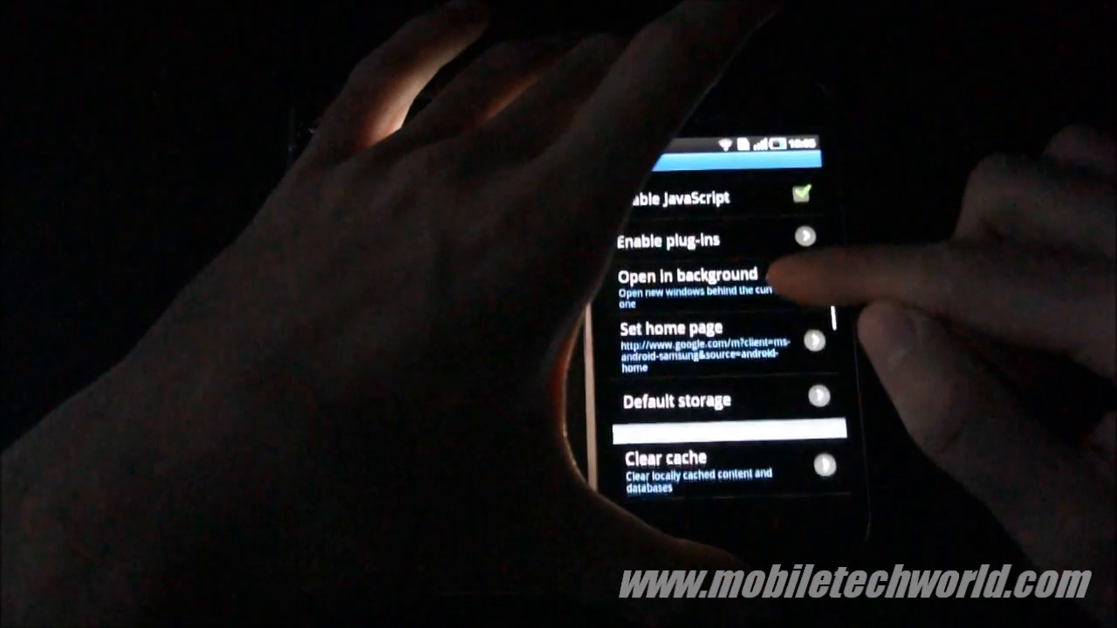
{"action": "scroll", "scroll_direction": "down", "scroll_amount": 3}
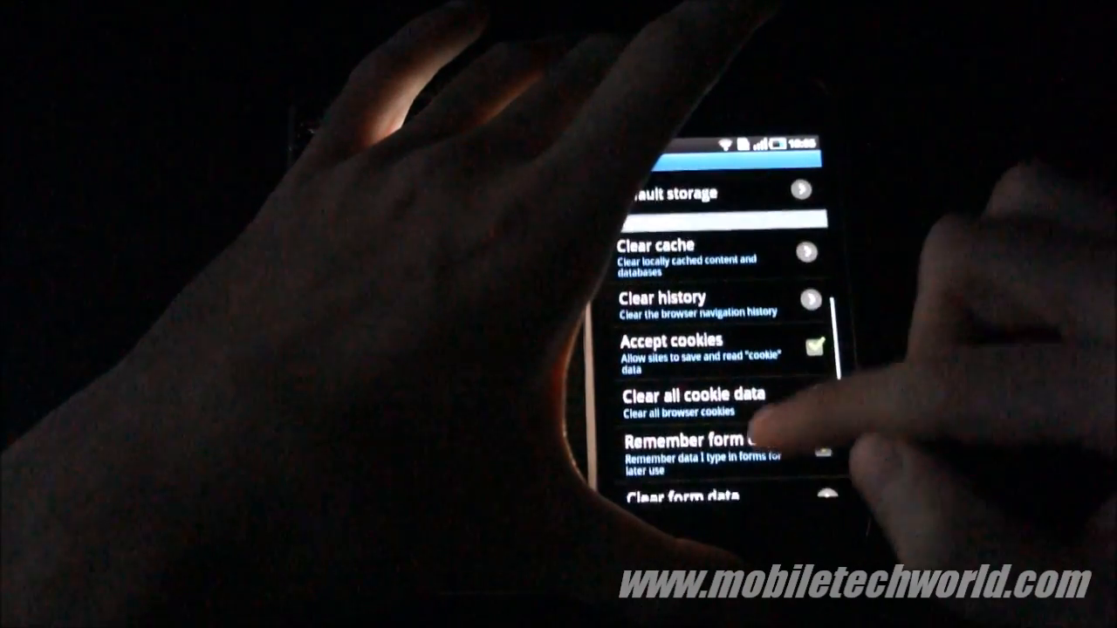
{"action": "scroll", "scroll_direction": "down", "scroll_amount": 3}
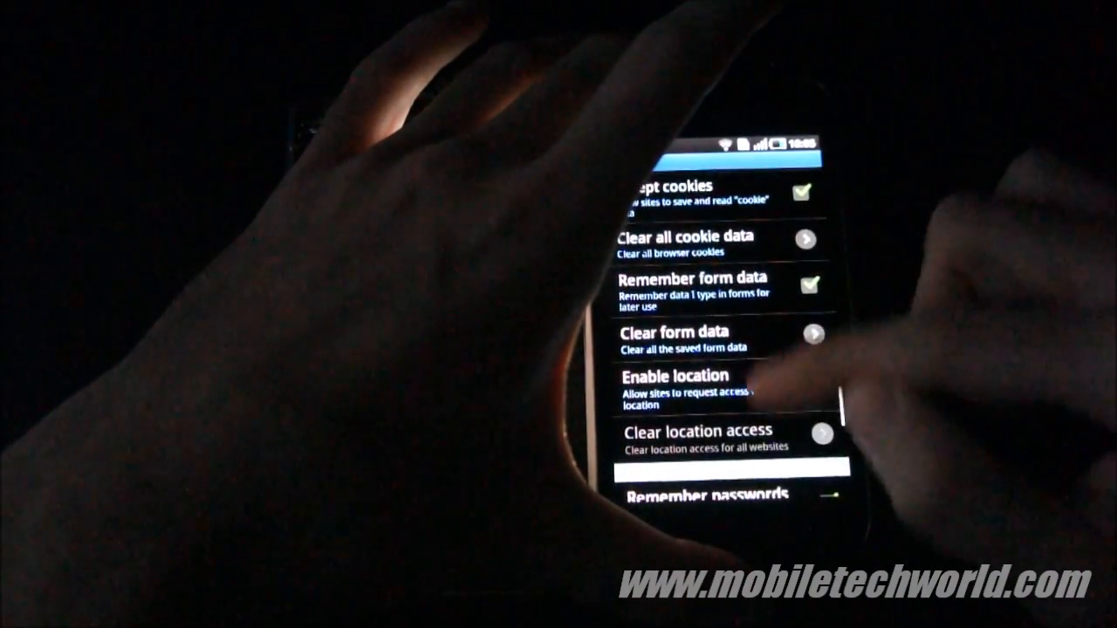
{"action": "scroll", "scroll_direction": "down", "scroll_amount": 3}
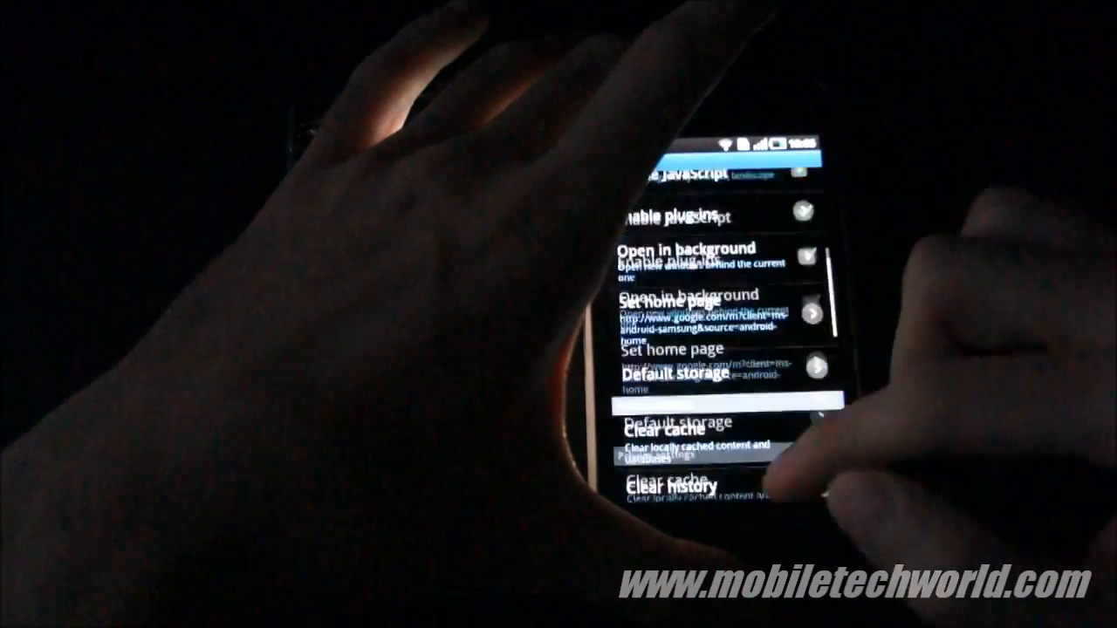
{"action": "scroll", "scroll_direction": "down", "scroll_amount": 3}
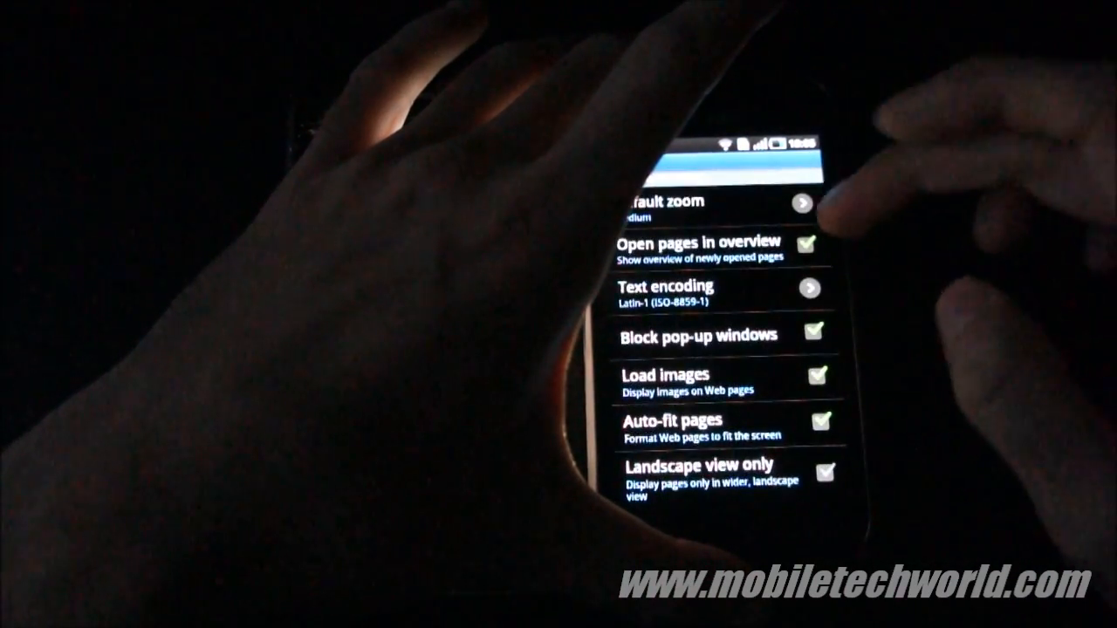
{"action": "scroll", "scroll_direction": "down", "scroll_amount": 3}
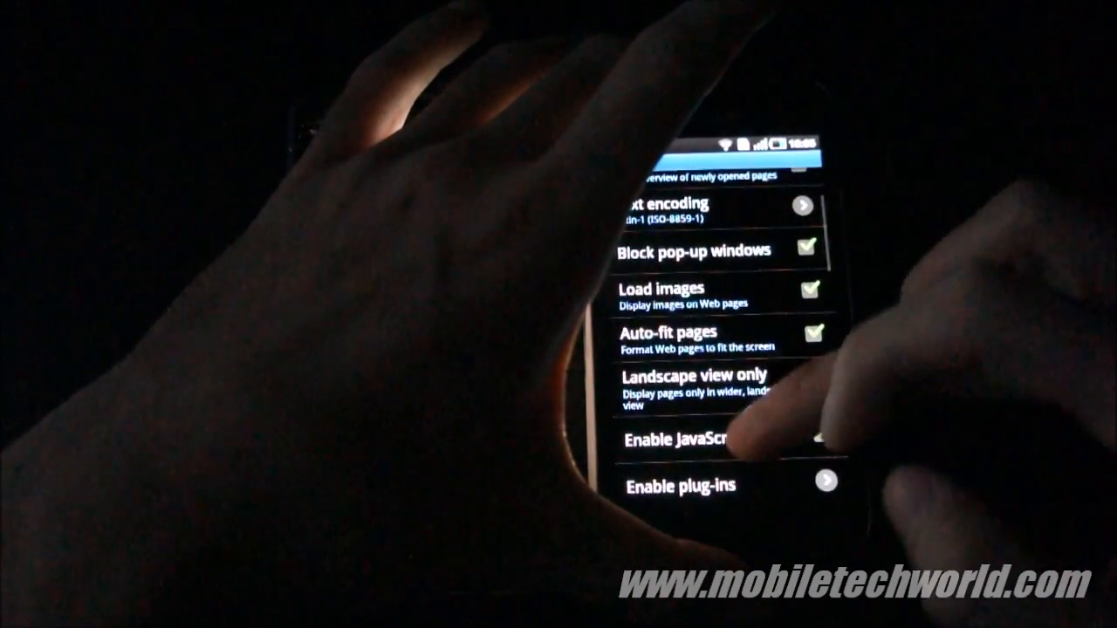
{"action": "scroll", "scroll_direction": "down", "scroll_amount": 3}
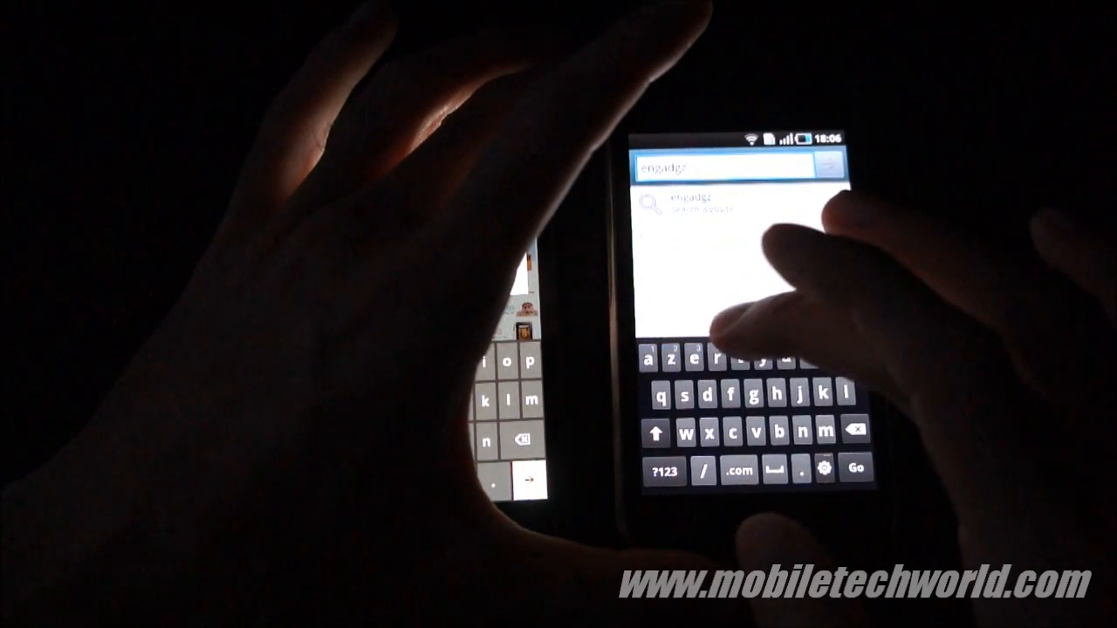
{"action": "left_click", "coordinate": [852, 434]}
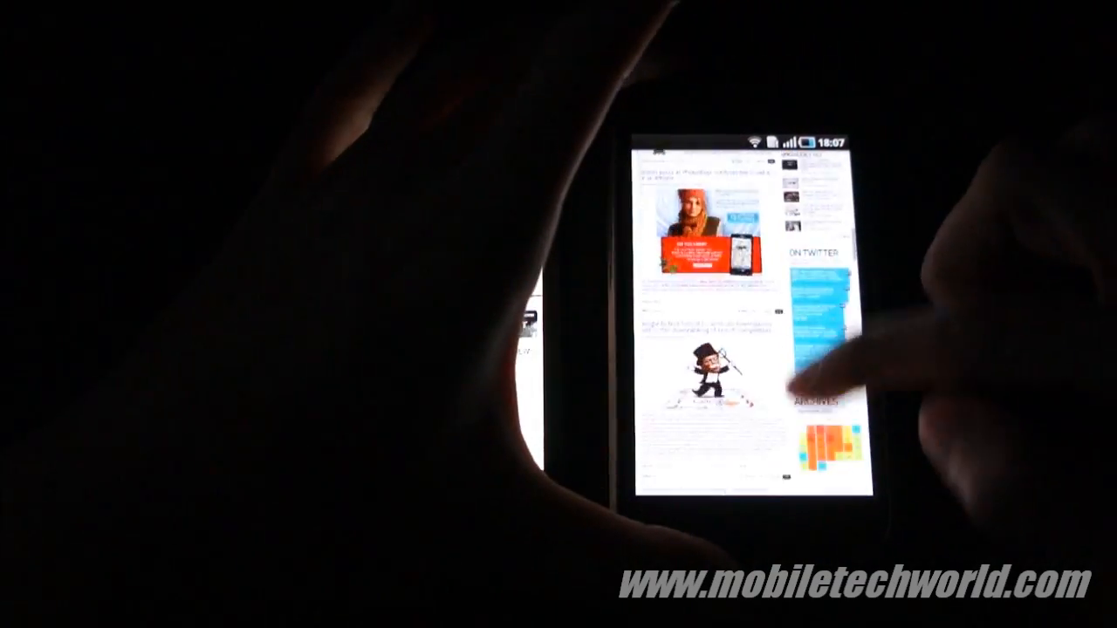
{"action": "scroll", "scroll_direction": "down", "scroll_amount": 3}
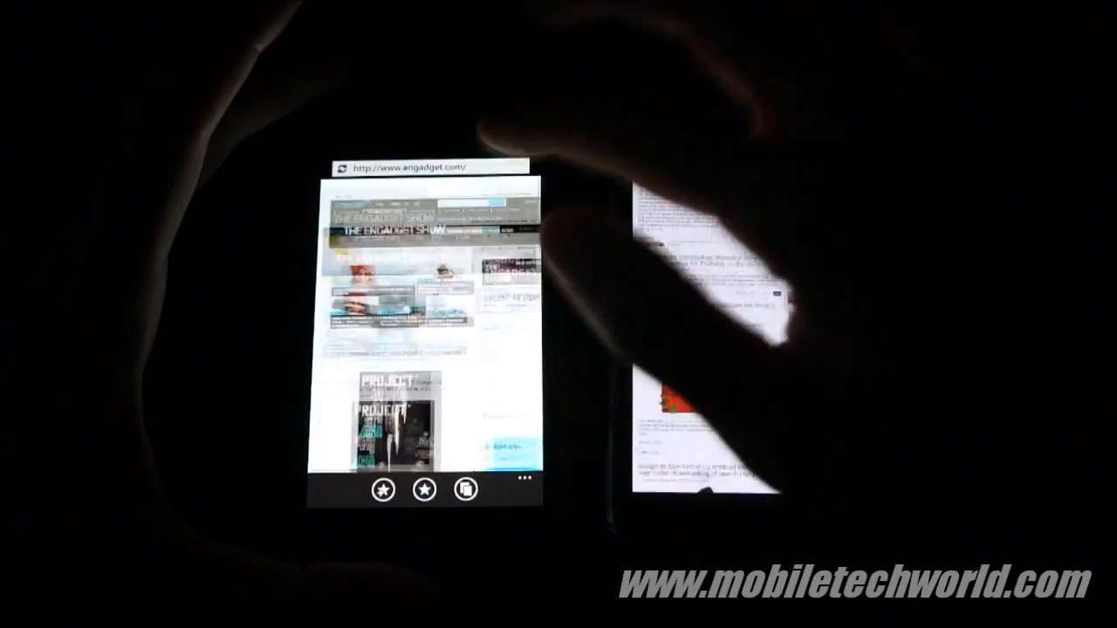
{"action": "scroll", "scroll_direction": "down", "scroll_amount": 3}
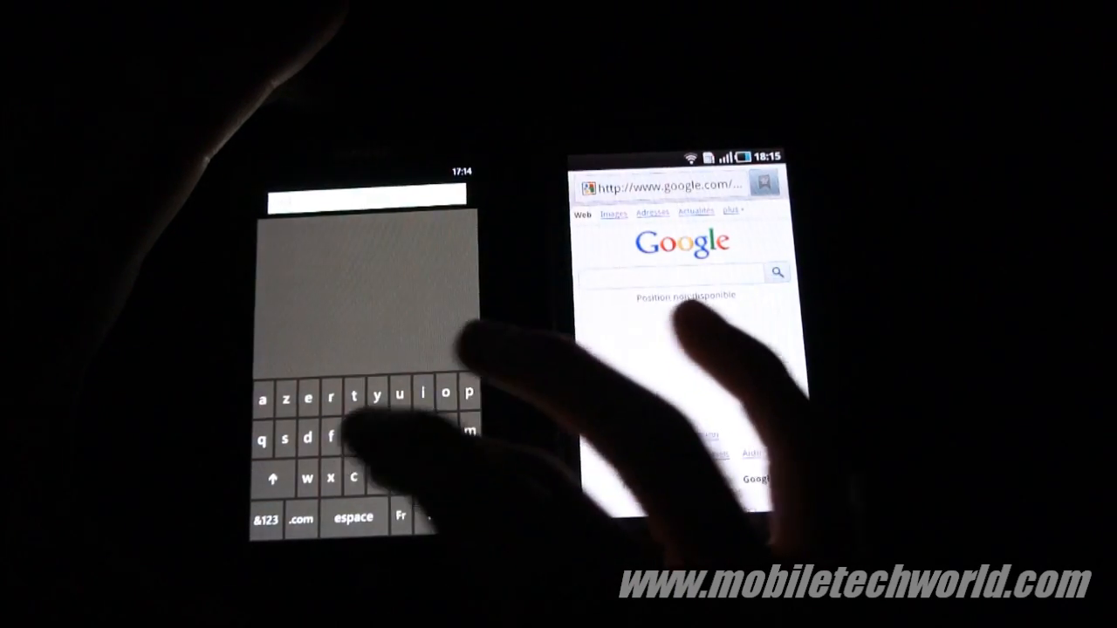
Step: On the Windows phone, load techmeme.com in a tab and return to it while it loads
{"action": "type", "text": "mo"}
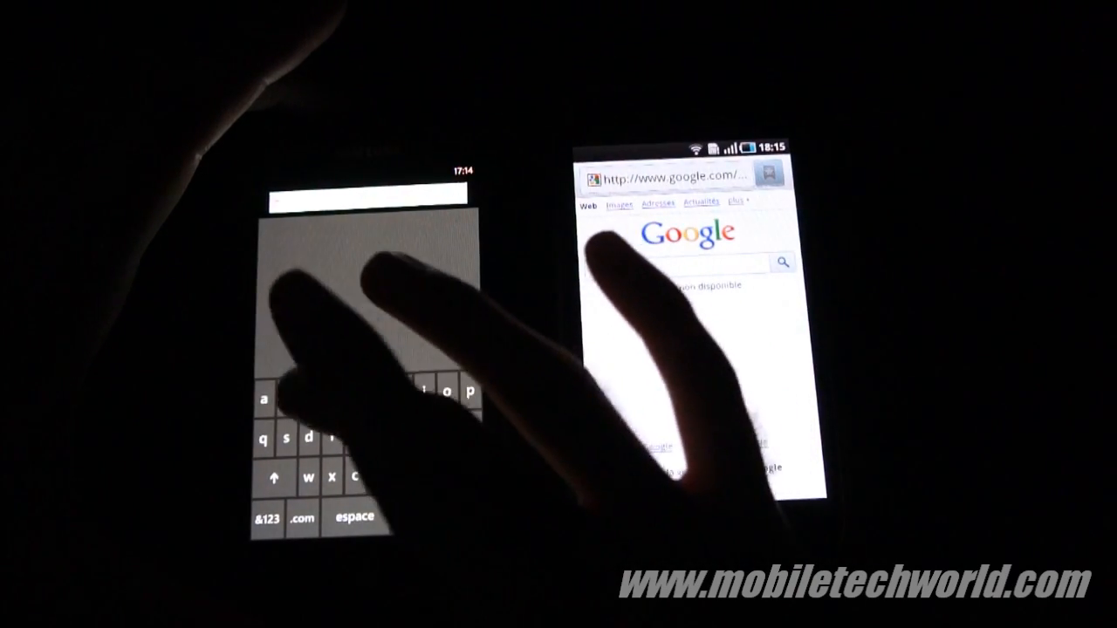
{"action": "type", "text": "techmeme.com"}
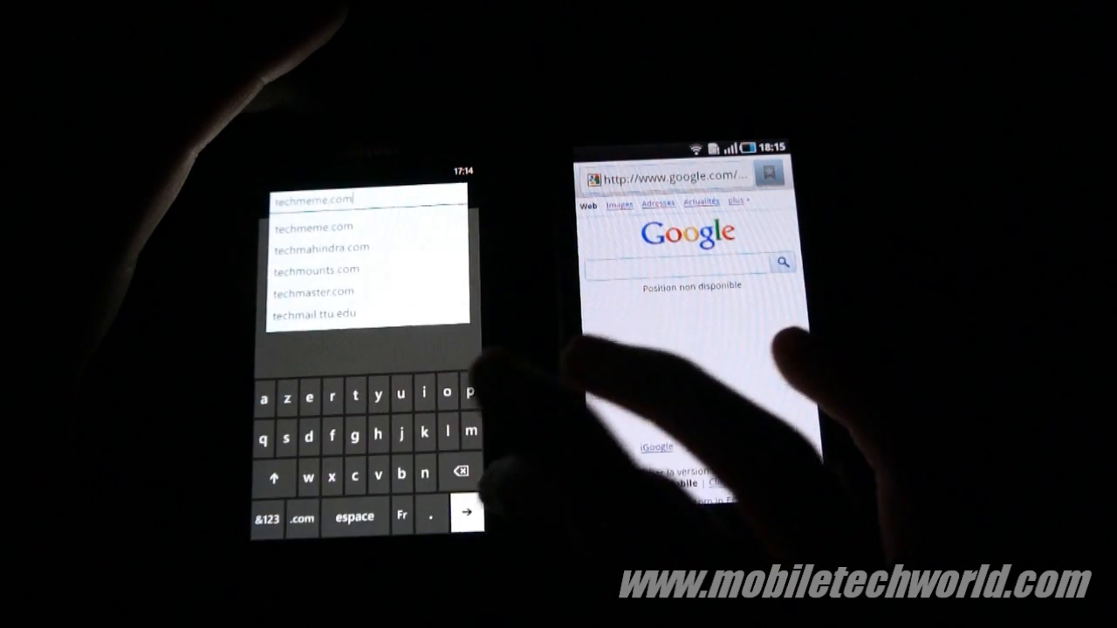
{"action": "left_click", "coordinate": [468, 513]}
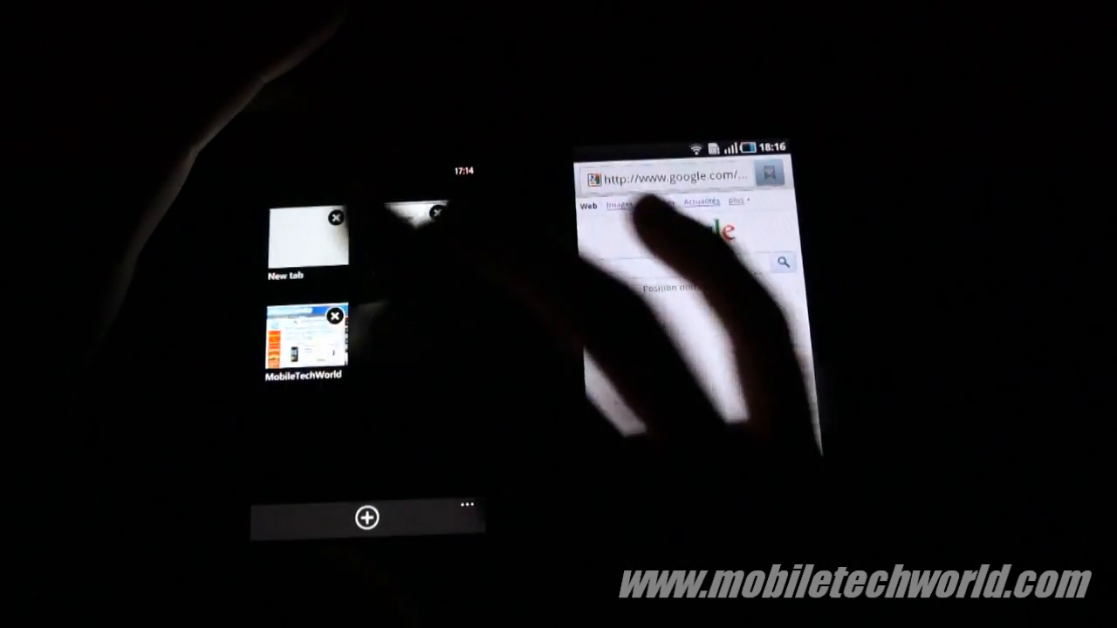
{"action": "left_click", "coordinate": [301, 345]}
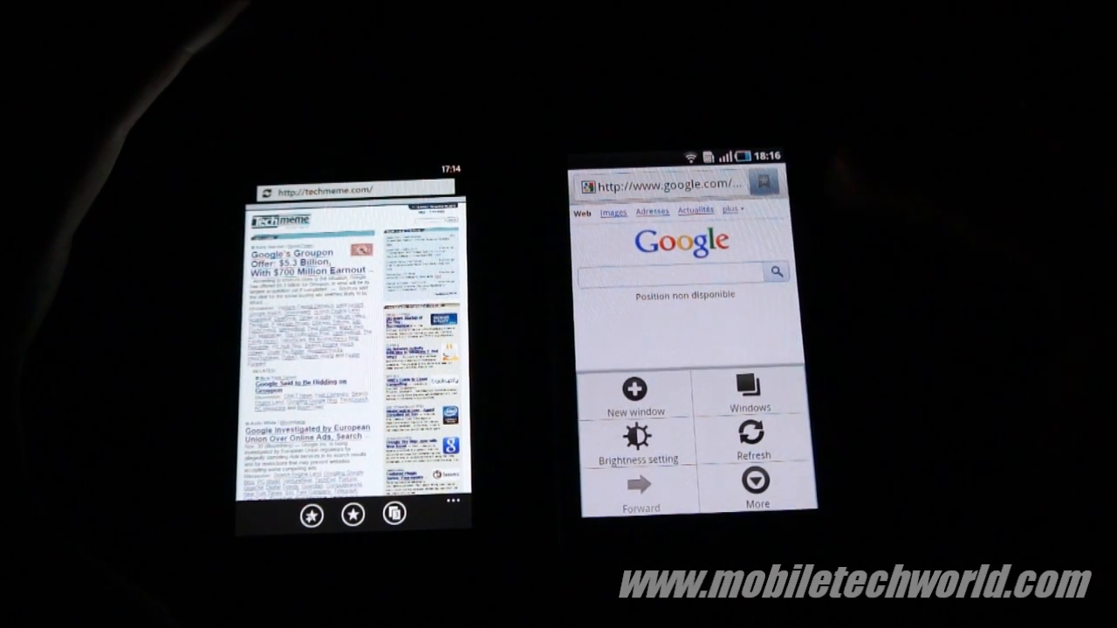
Step: On the Android phone, open a new window with MobileTechWorld and view the three open windows
{"action": "left_click", "coordinate": [635, 388]}
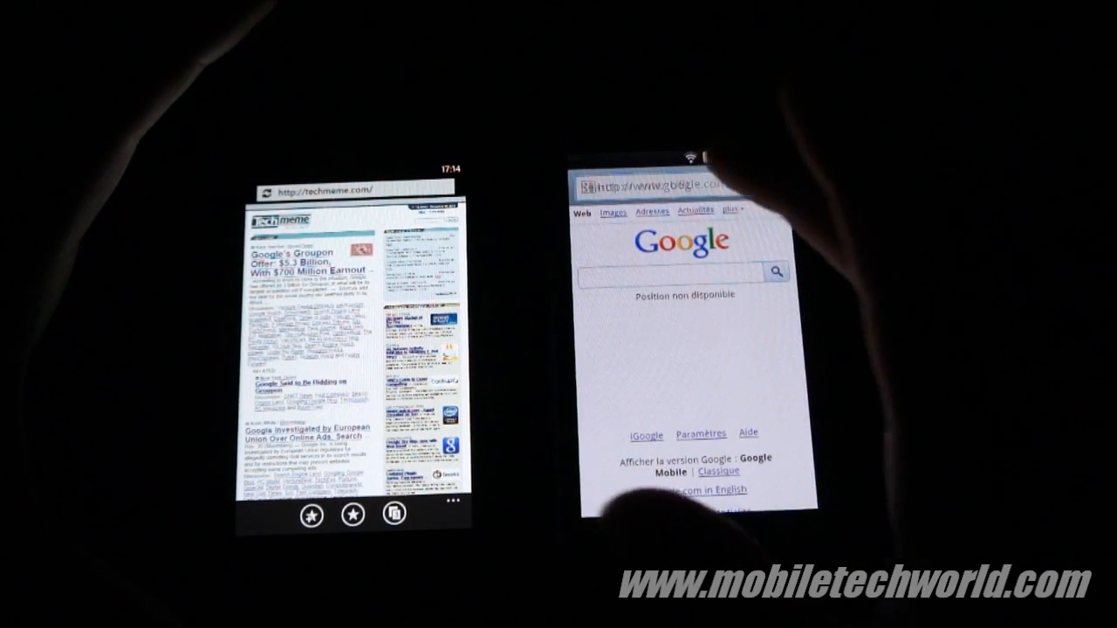
{"action": "left_click", "coordinate": [667, 188]}
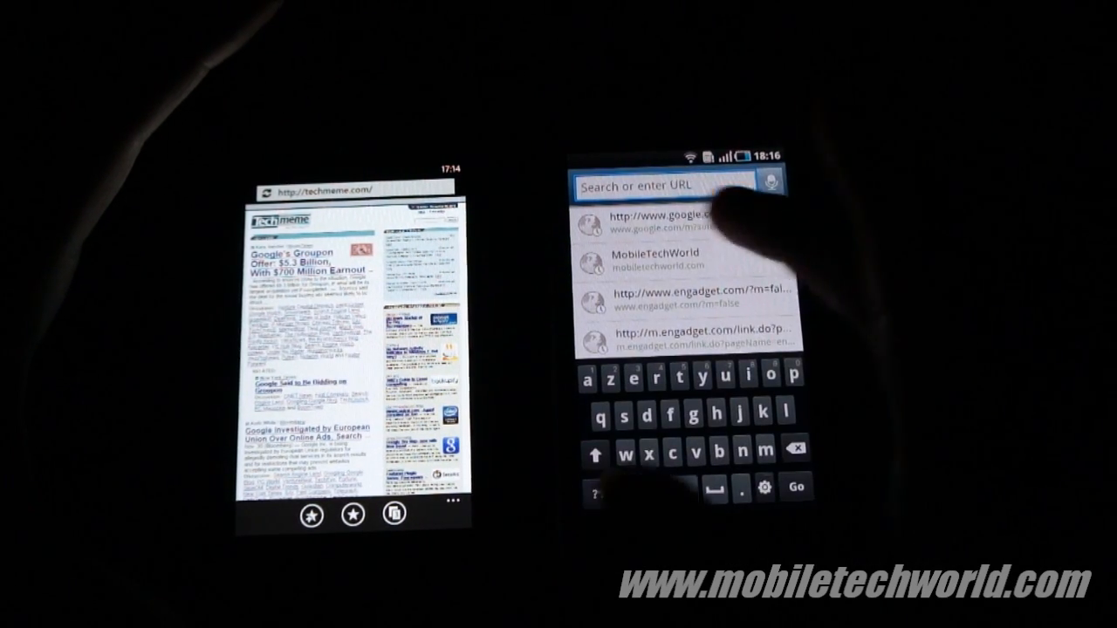
{"action": "left_click", "coordinate": [649, 253]}
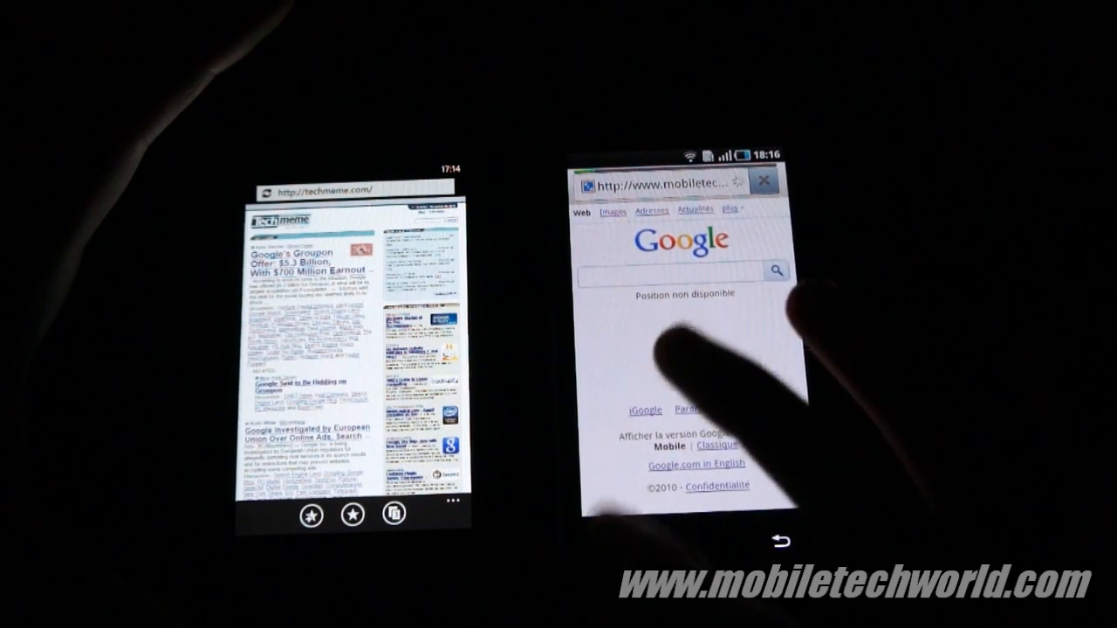
{"action": "left_click", "coordinate": [625, 545]}
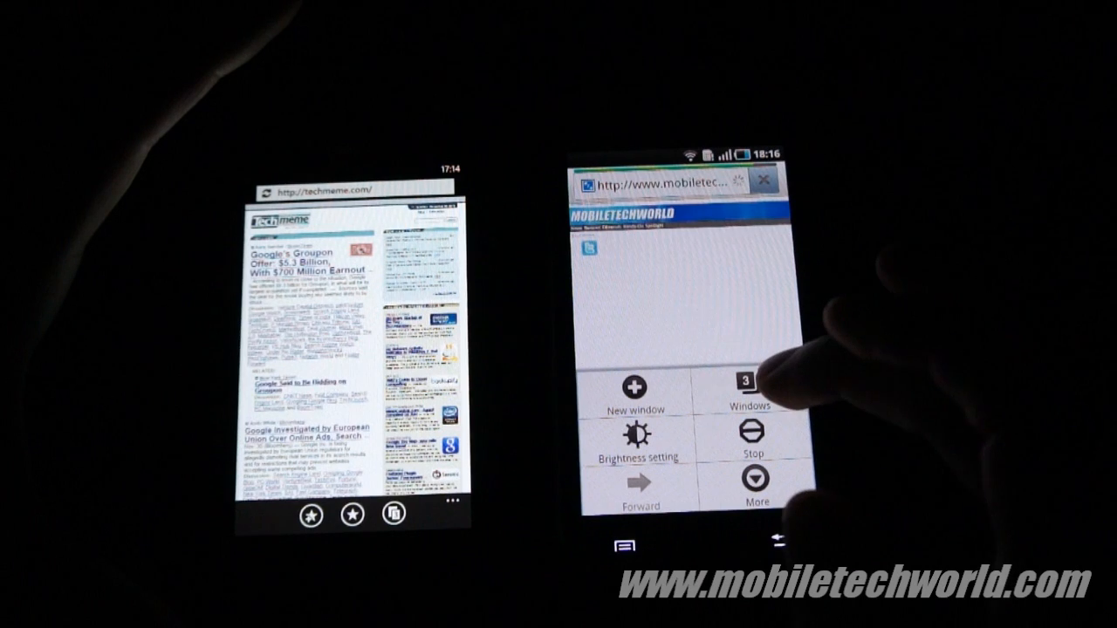
{"action": "left_click", "coordinate": [747, 387]}
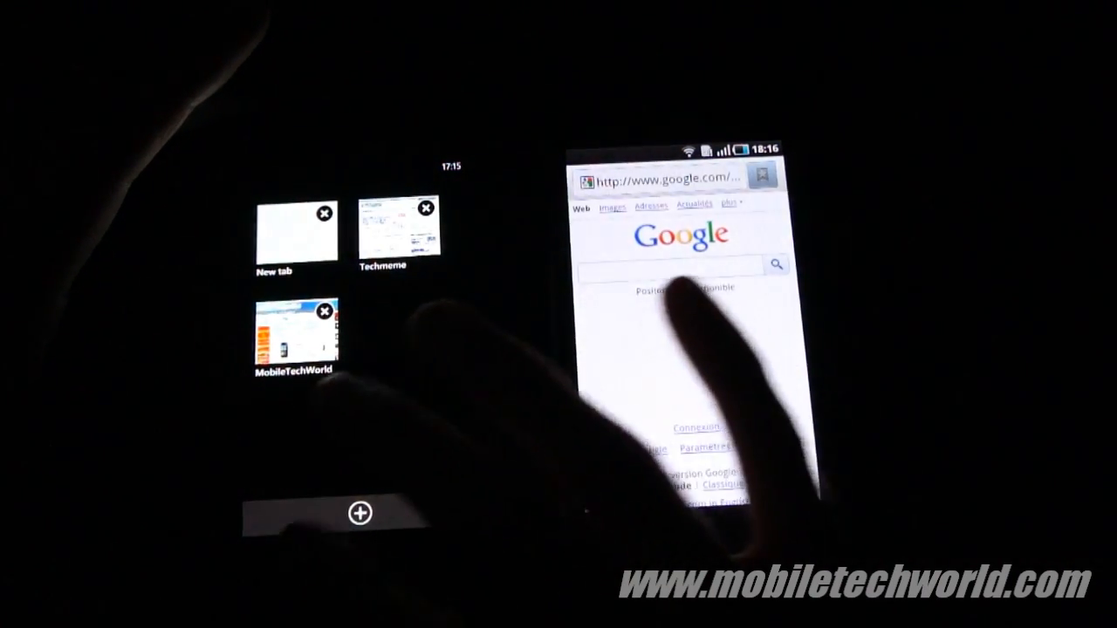
Step: Switch to the CGSociety forum tab on the Windows phone and scroll the forum on both
{"action": "left_click", "coordinate": [404, 223]}
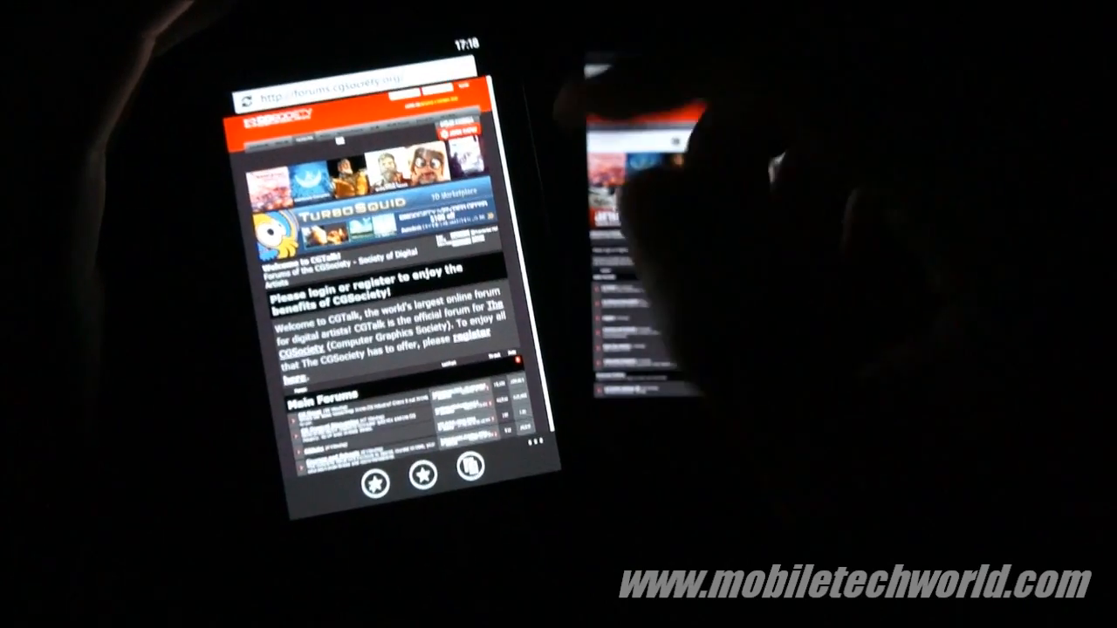
{"action": "scroll", "scroll_direction": "down", "scroll_amount": 3}
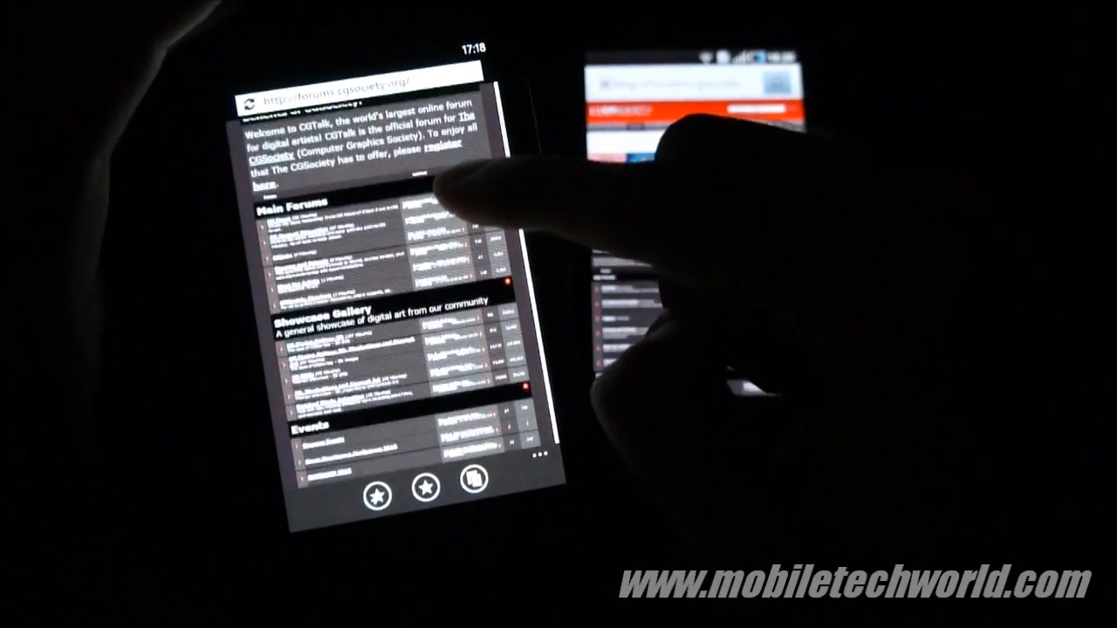
{"action": "scroll", "scroll_direction": "down", "scroll_amount": 3}
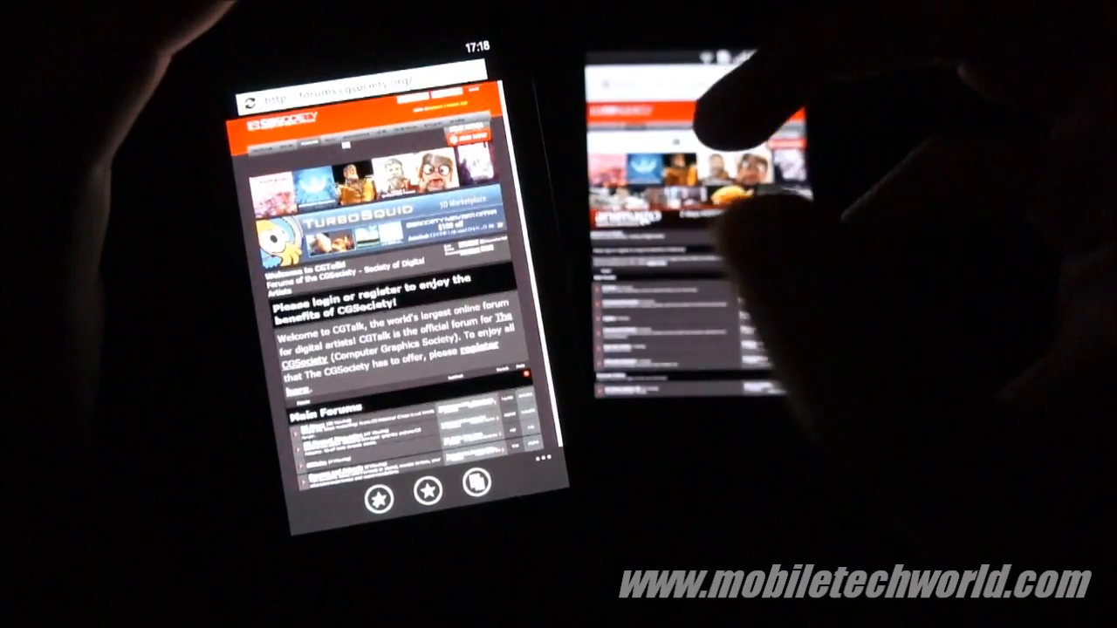
{"action": "scroll", "scroll_direction": "down", "scroll_amount": 3}
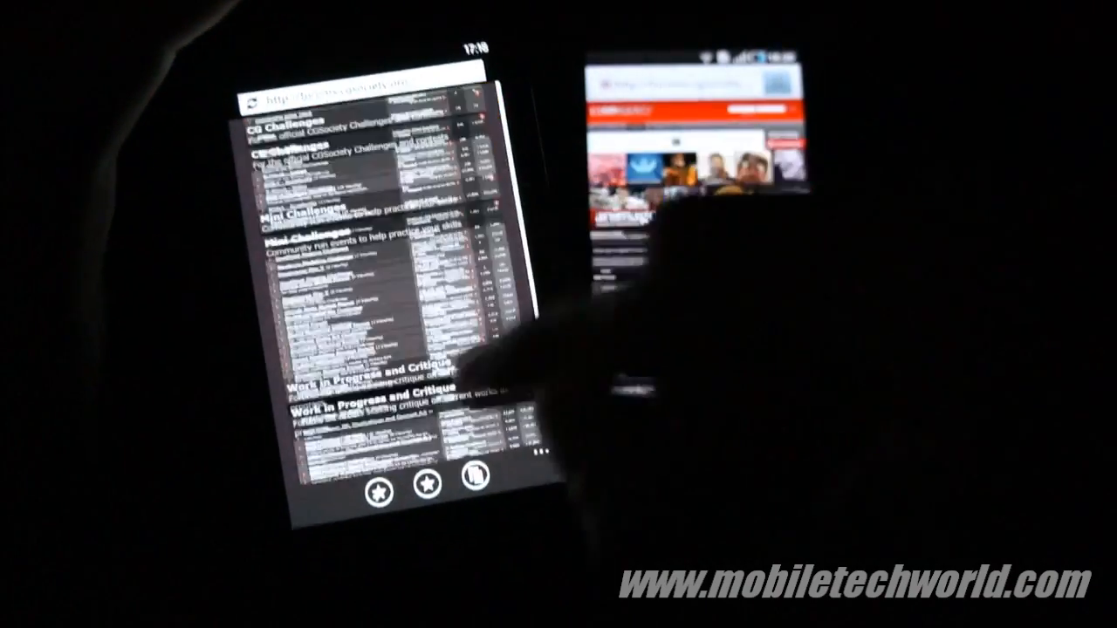